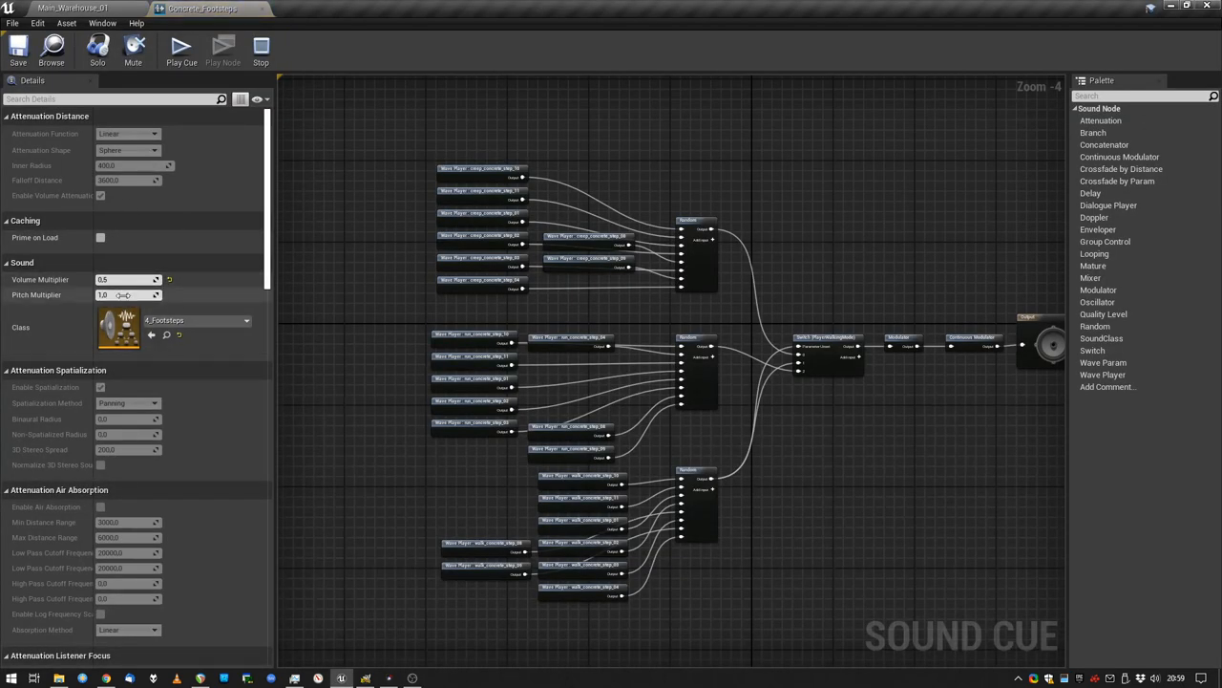
mouse_move(119, 327)
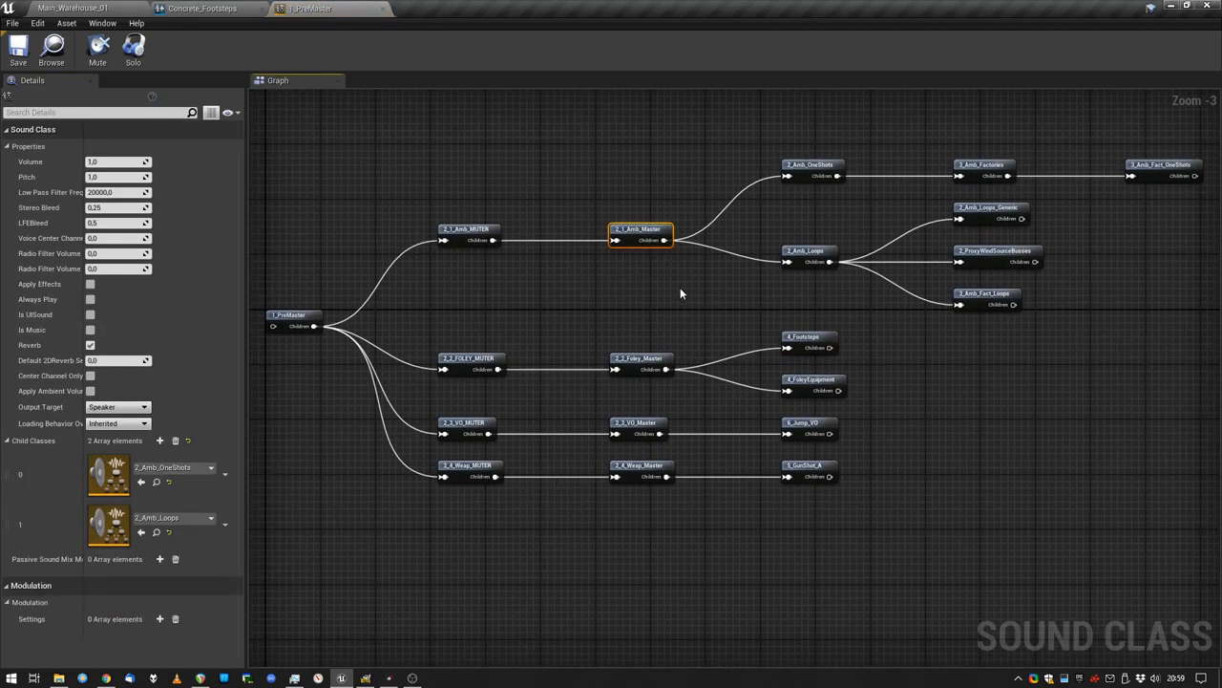
mouse_move(655, 304)
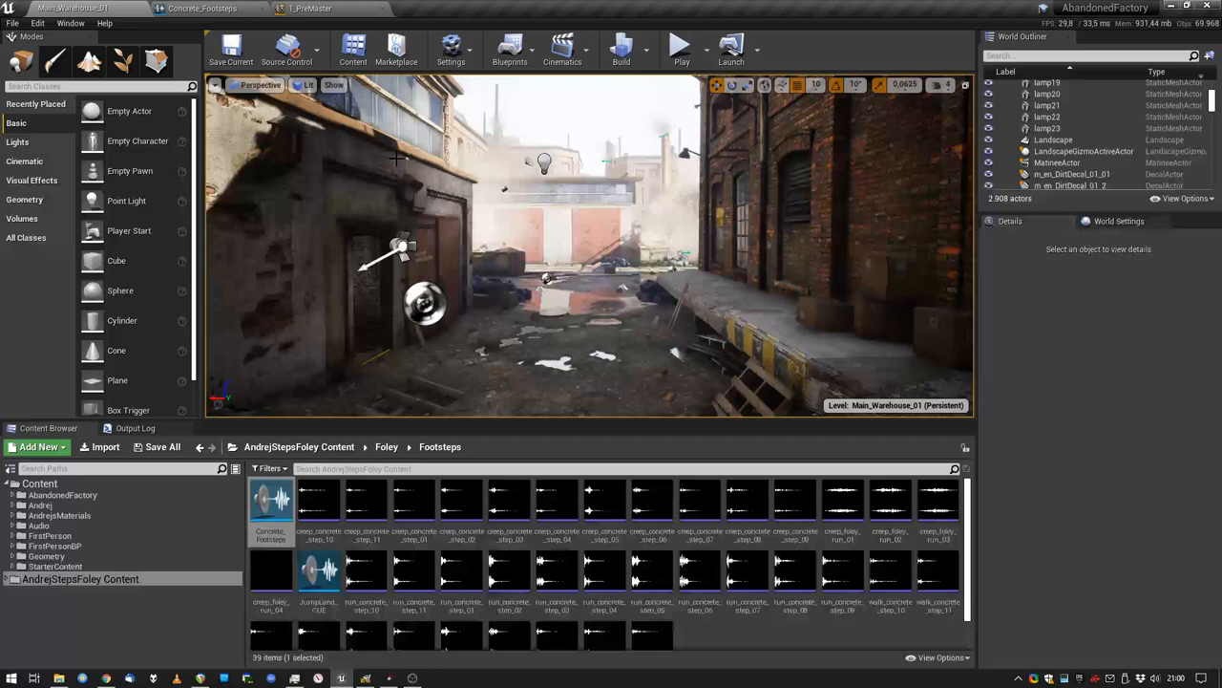
Play the warehouse level to hear the current footsteps
click(680, 45)
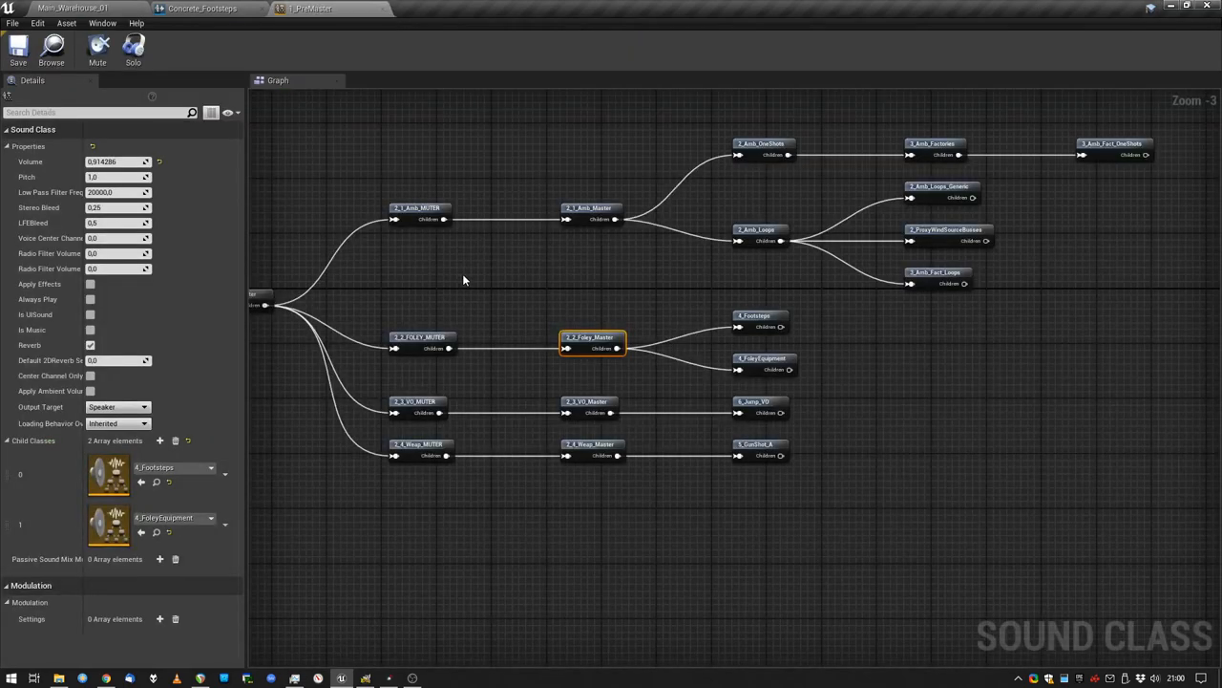
Mute the four muter classes except 2_2_FOLEY_MUTER at volume 1, then play the level
drag(444, 148, 559, 525)
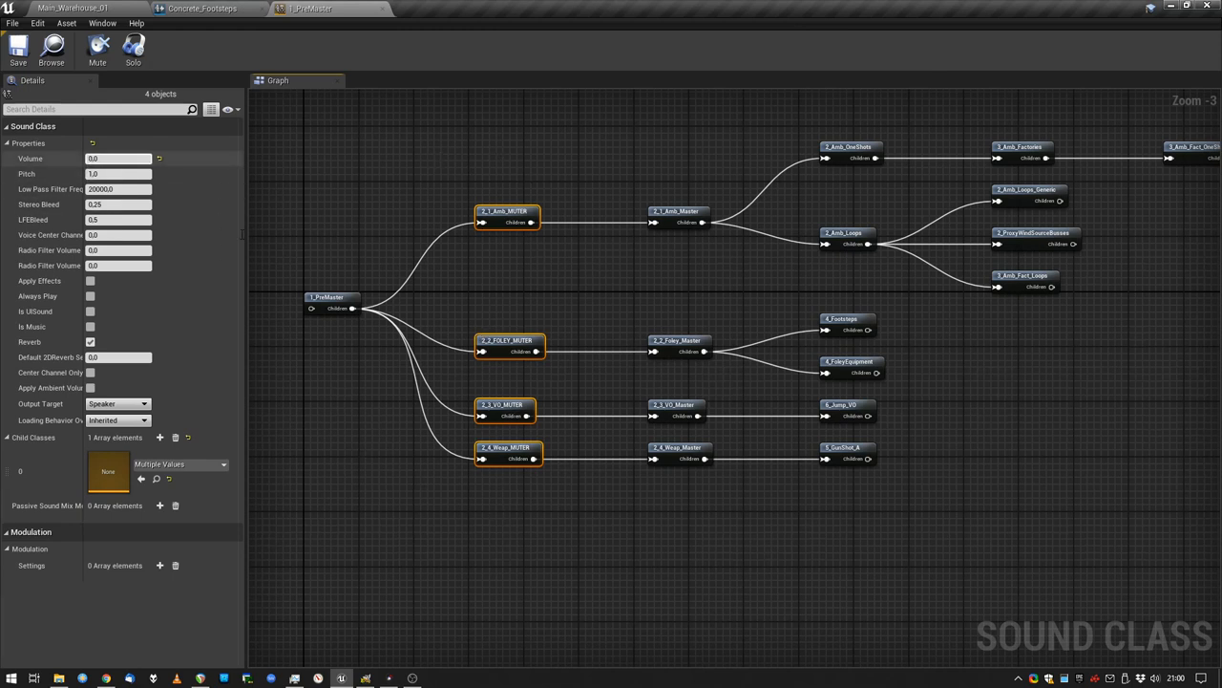
click(508, 340)
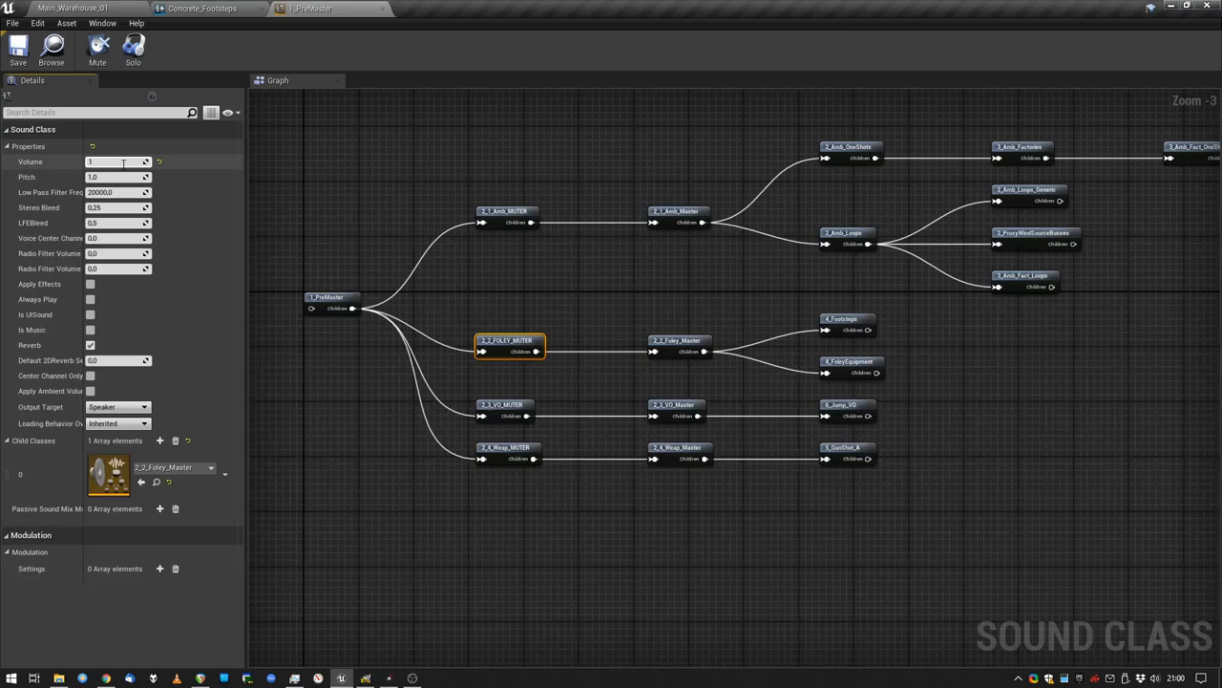
click(86, 8)
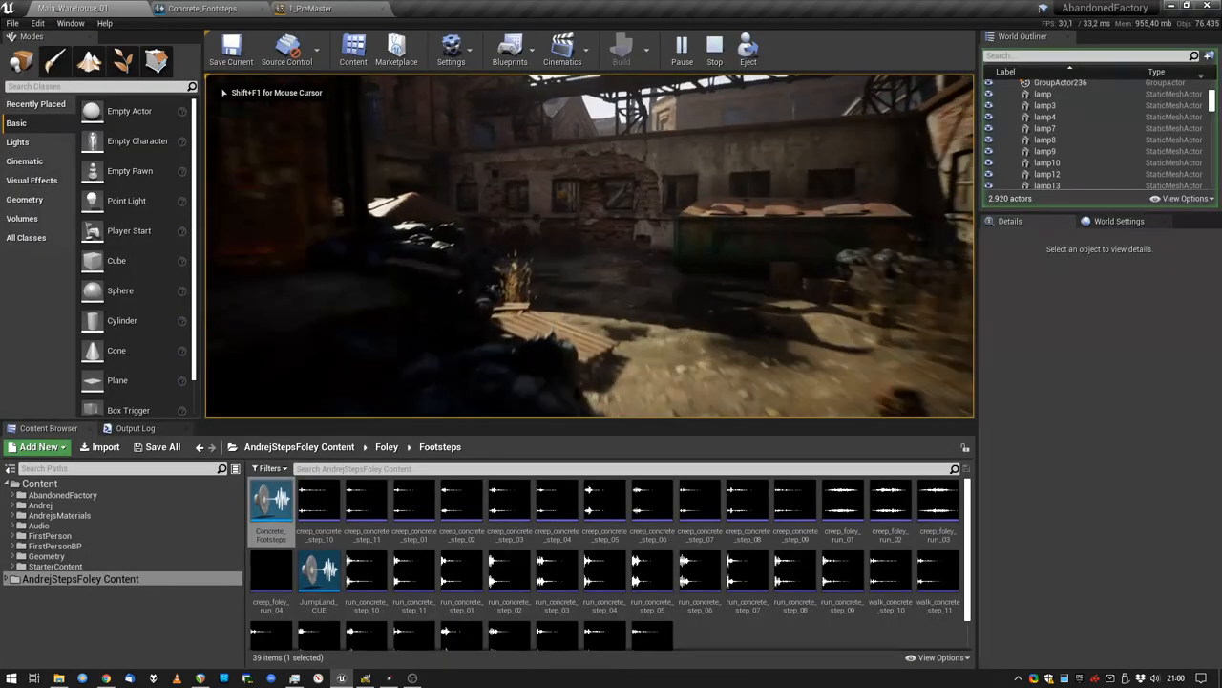